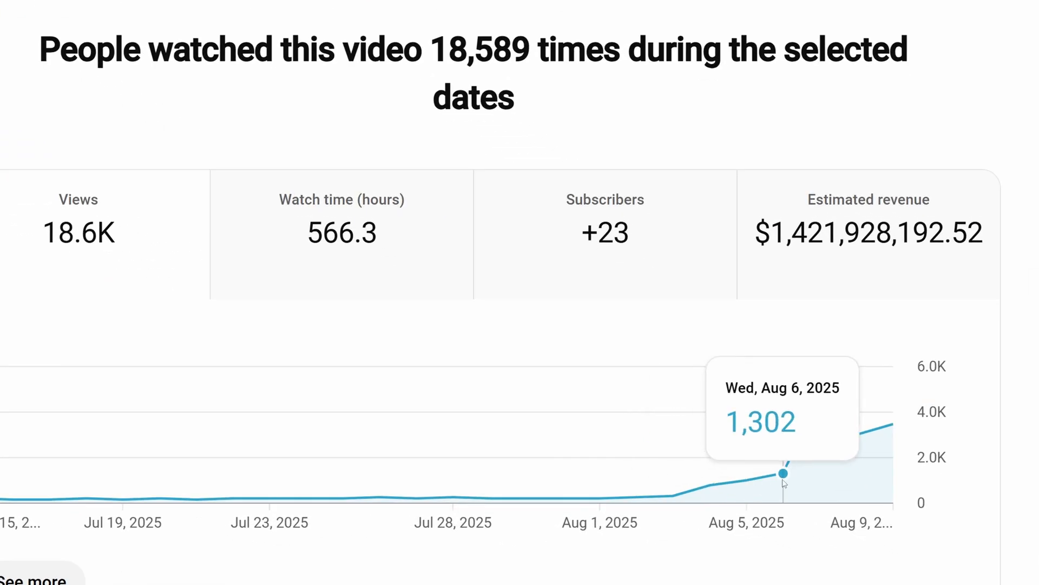
pyautogui.moveTo(892, 426)
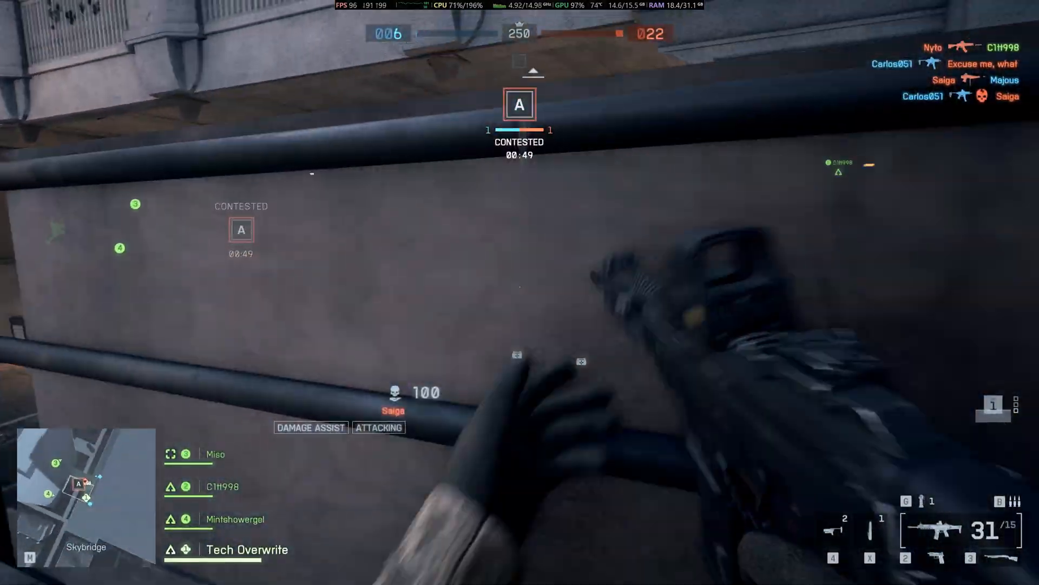
# Aim down sights and fire at enemies contesting flag A
pyautogui.rightClick(520, 293)
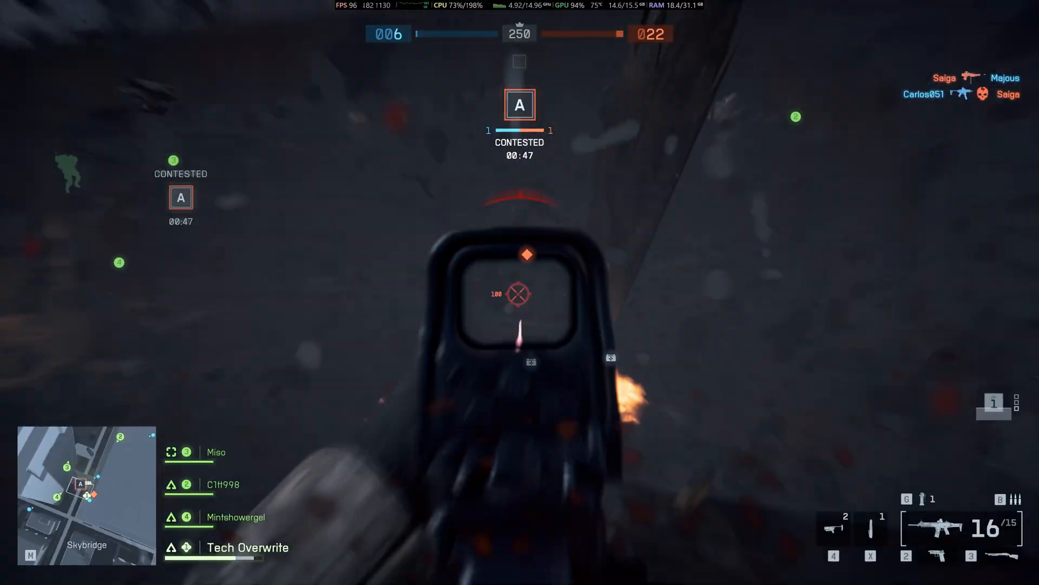